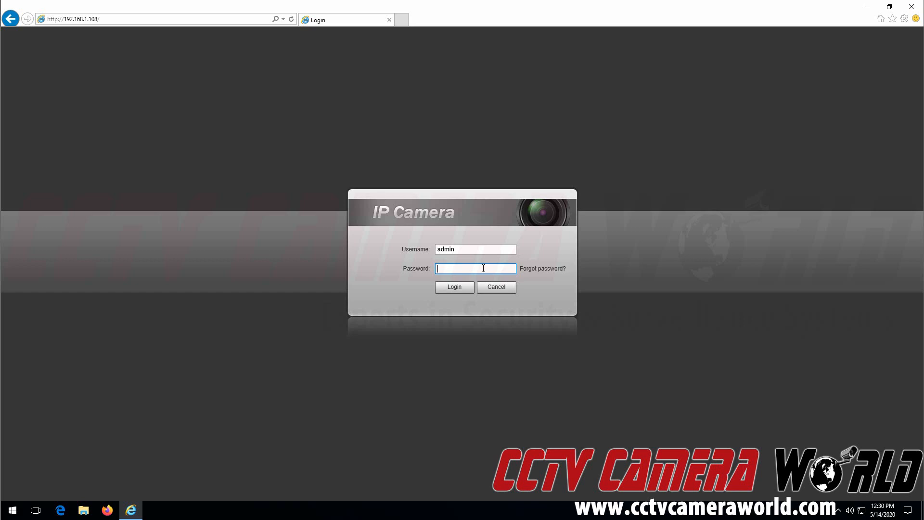
Log in to the camera as admin to reach the Live page.
click(453, 286)
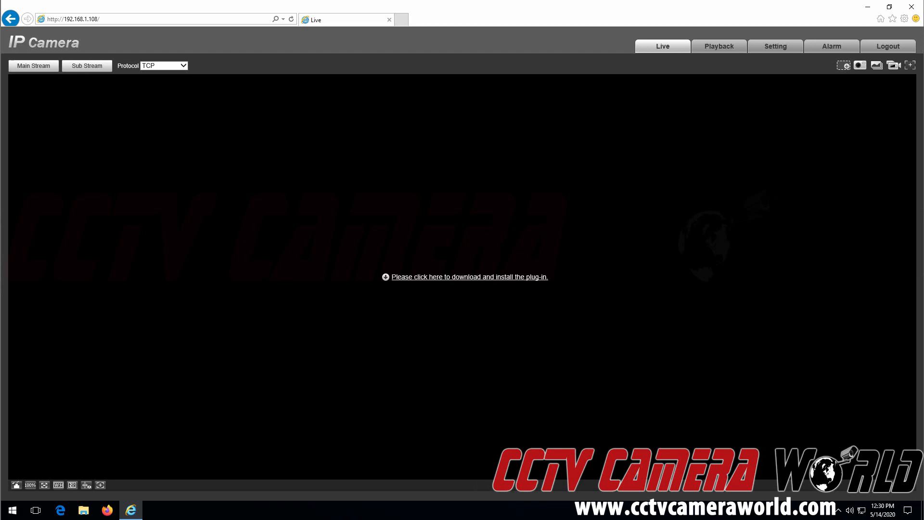
Download, run and allow the video viewing plug-in installer.
click(468, 277)
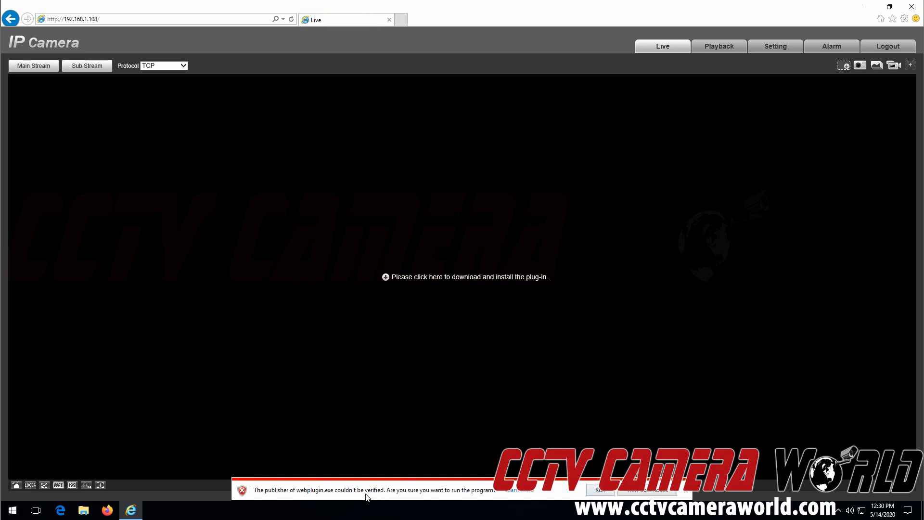
click(597, 490)
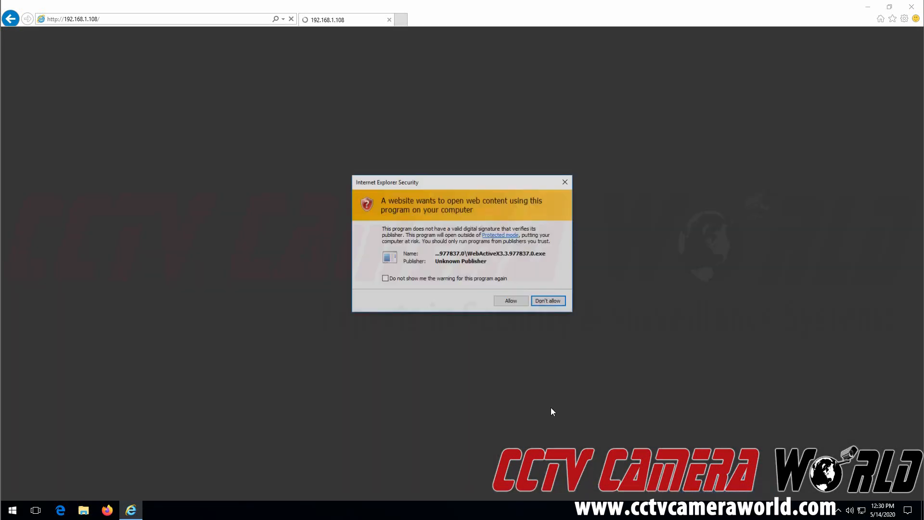
click(546, 300)
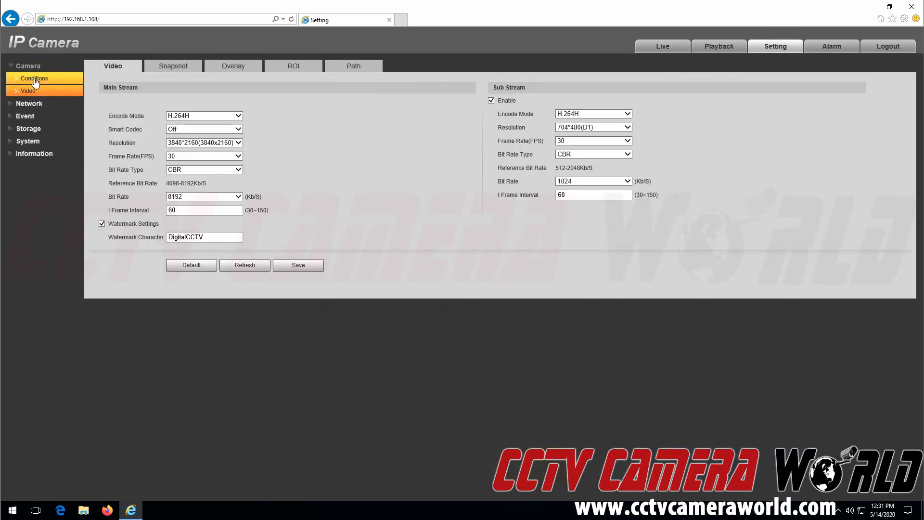
Open the Camera > Conditions page with its live preview.
click(33, 78)
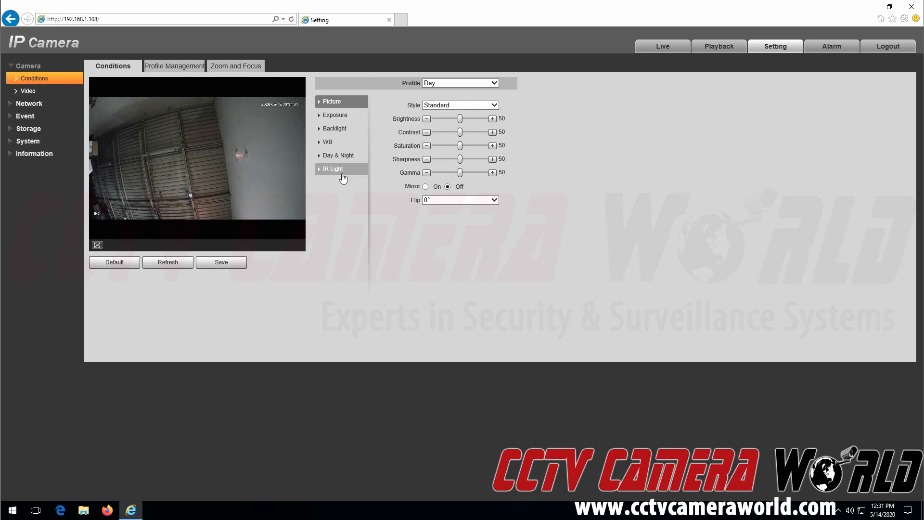
Set the IR Light mode to Off for the Day profile.
click(333, 168)
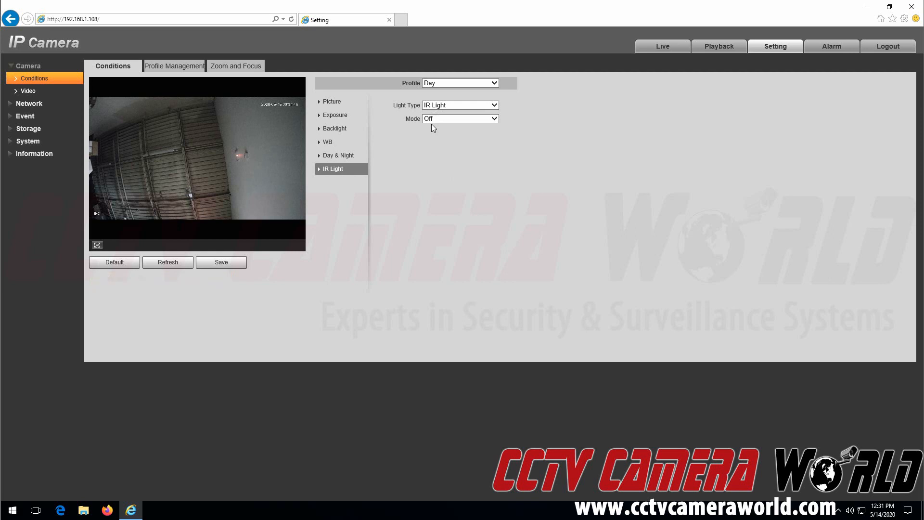
click(338, 155)
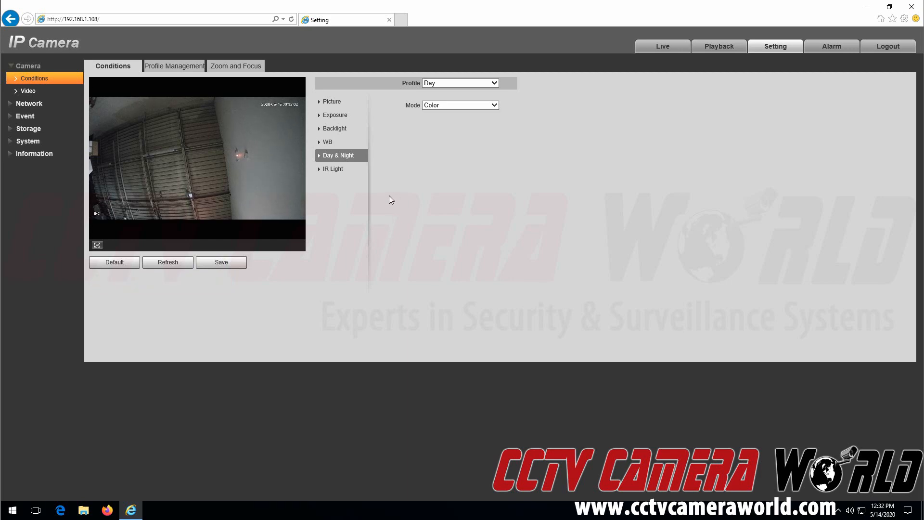
mouse_move(388, 194)
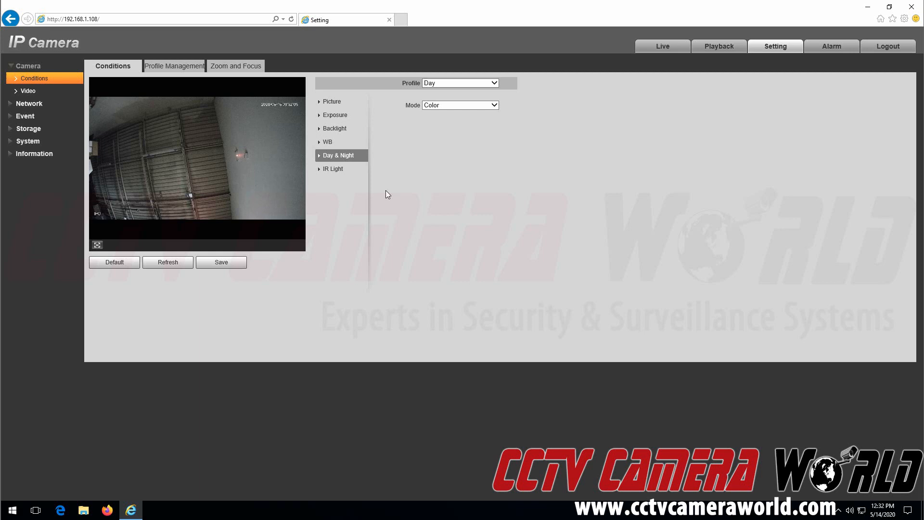
mouse_move(405, 170)
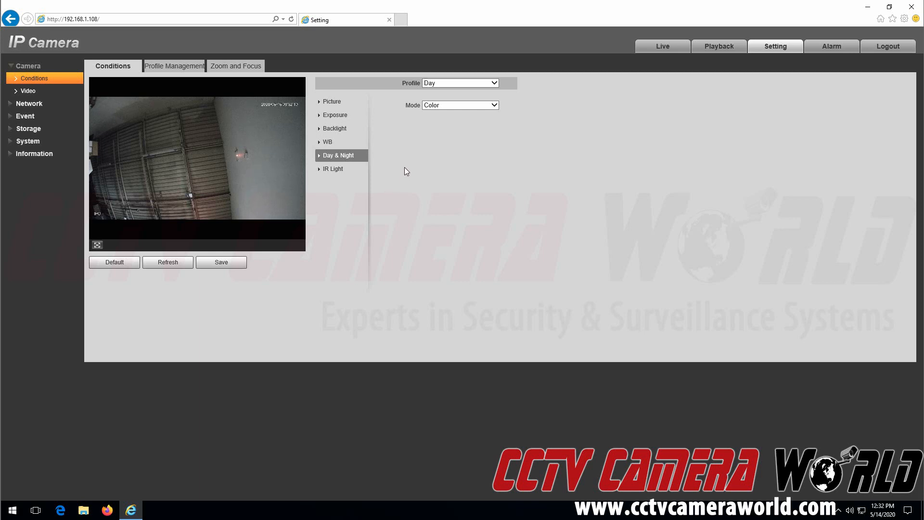
Set Day profile exposure to Manual with a 1/30 shutter and save.
click(335, 115)
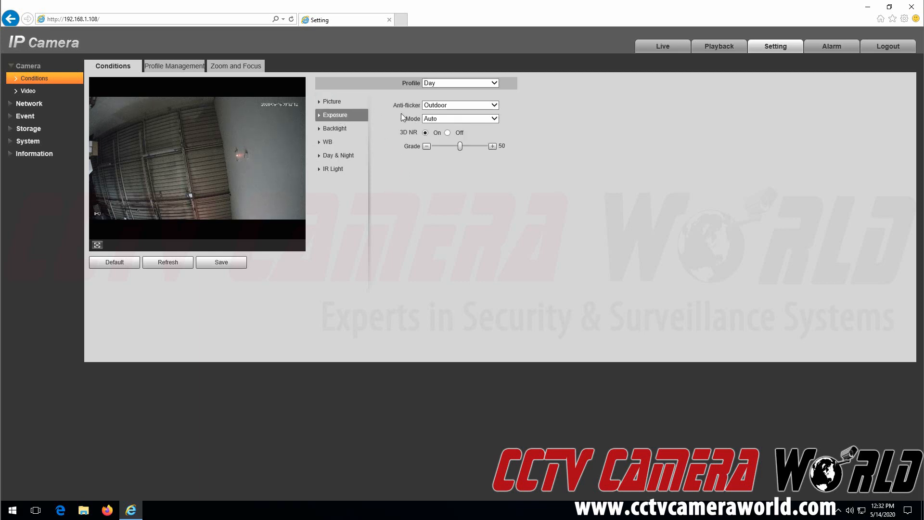
click(459, 118)
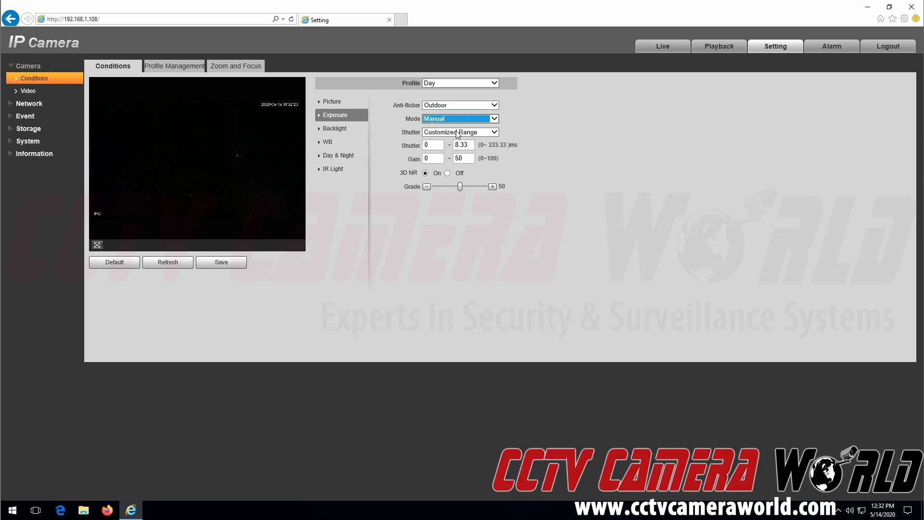
click(221, 262)
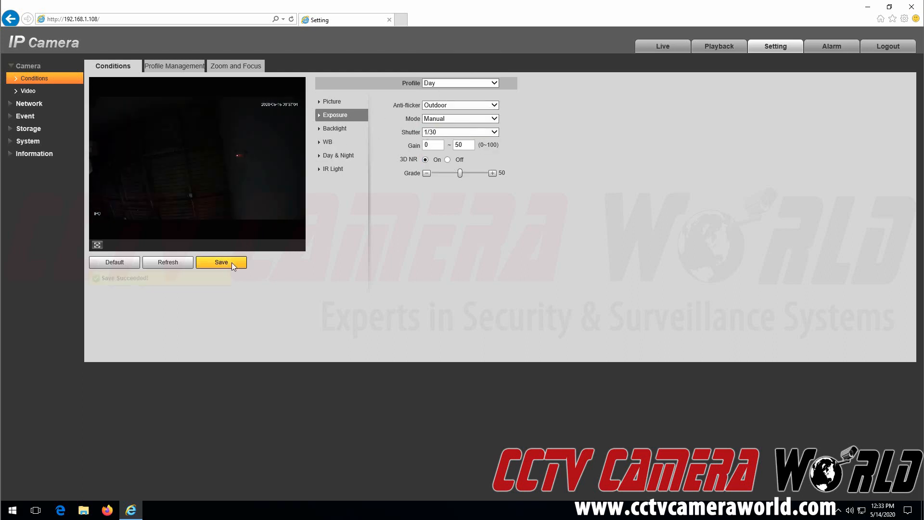
click(459, 132)
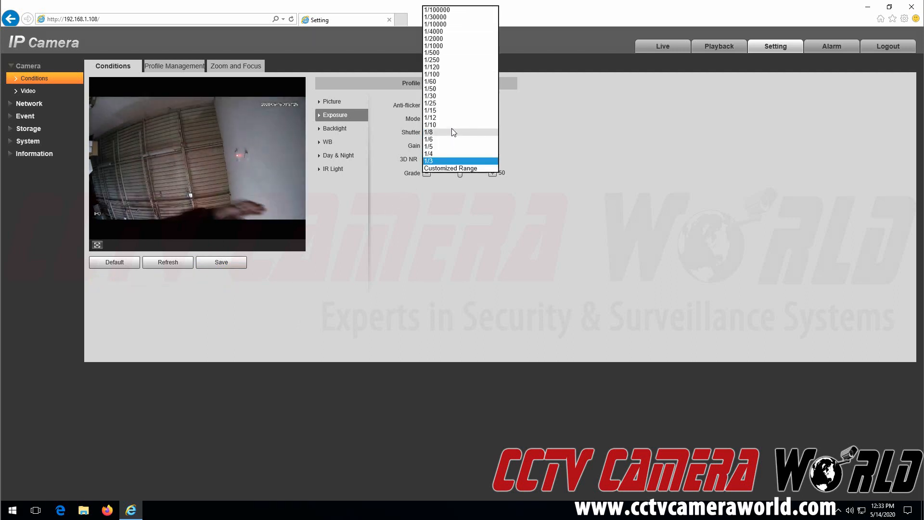